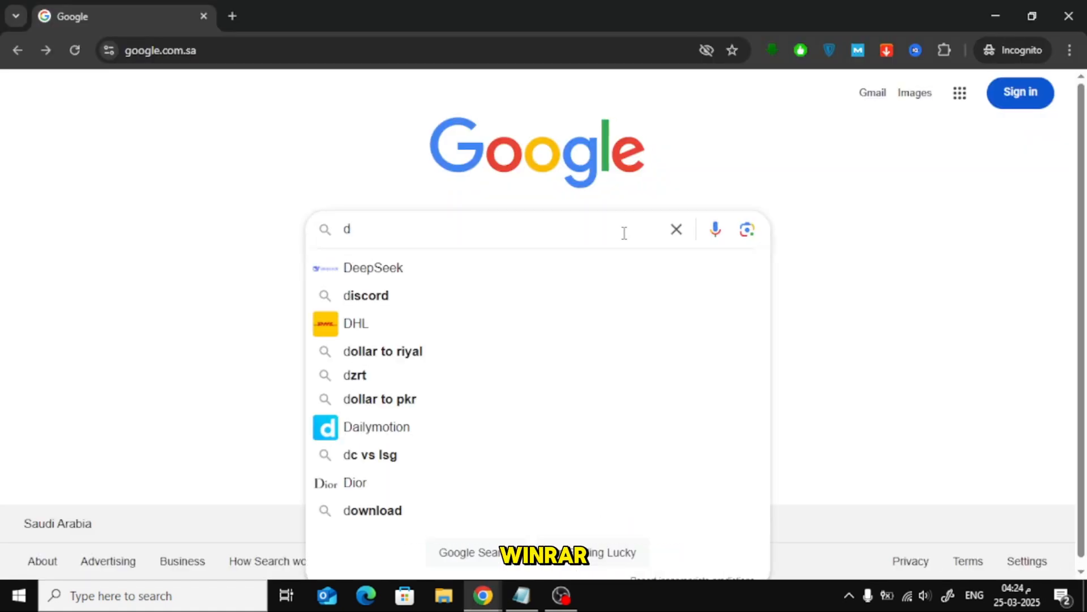
Search Google for 'download winrar'
type("ownload")
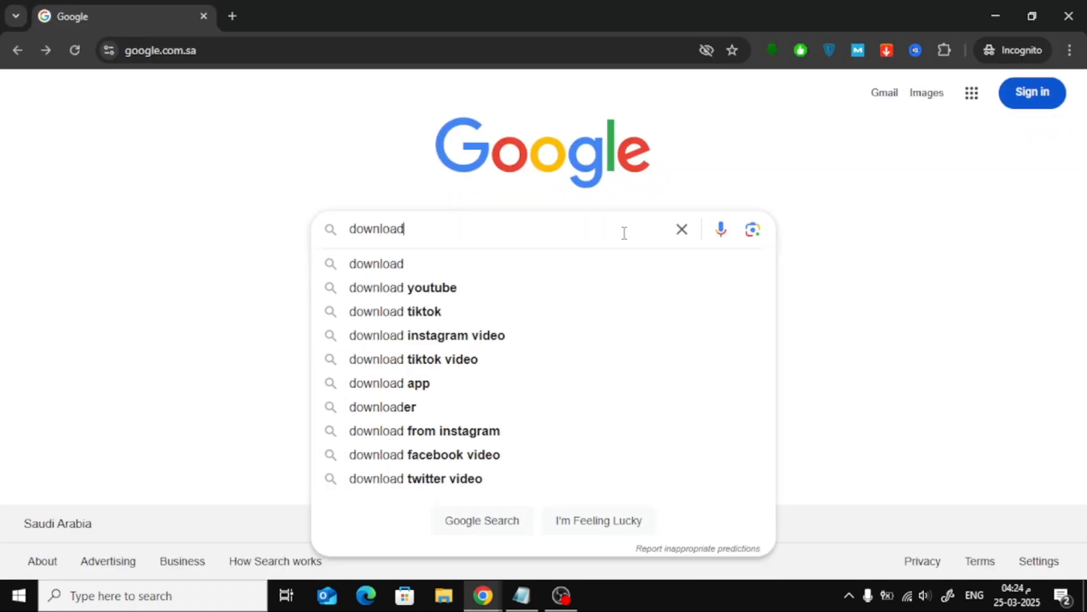
type("winrar")
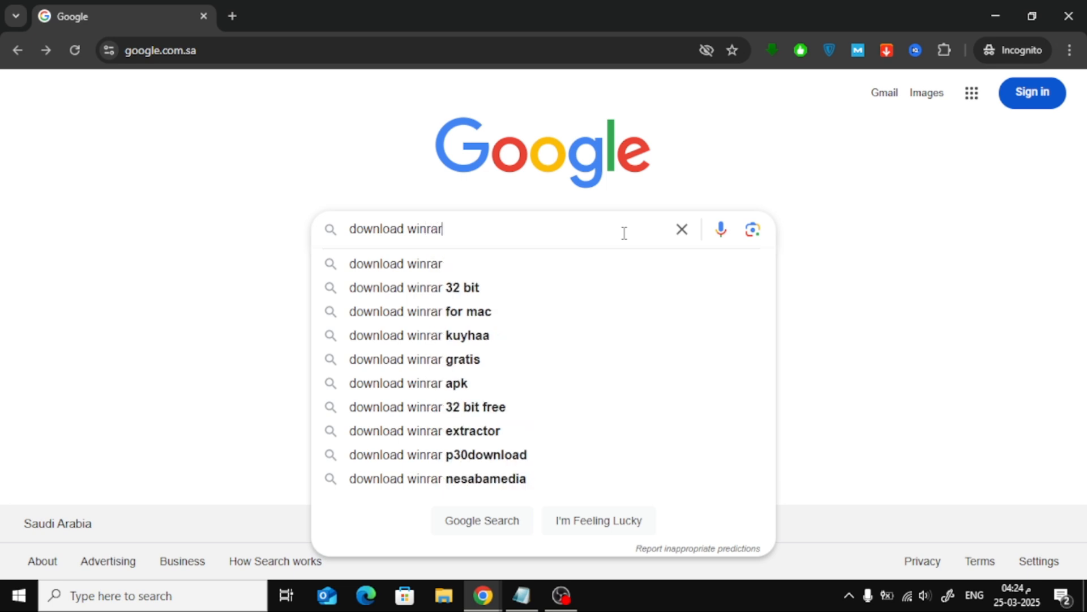
key("Return")
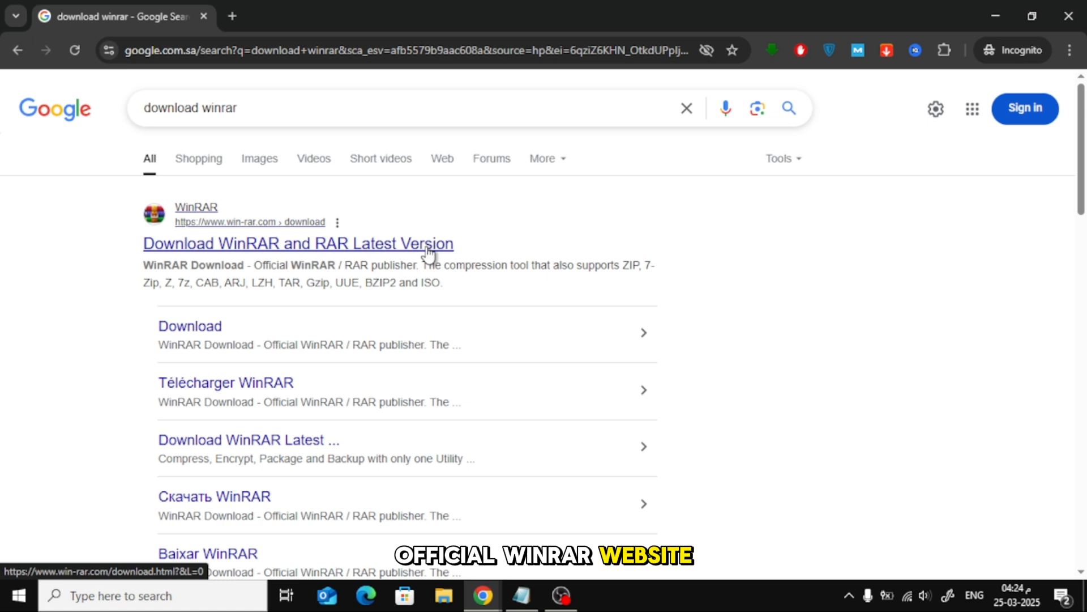
From win-rar.com, download the WinRAR 7.11 English 64 bit installer into Downloads
left_click(298, 244)
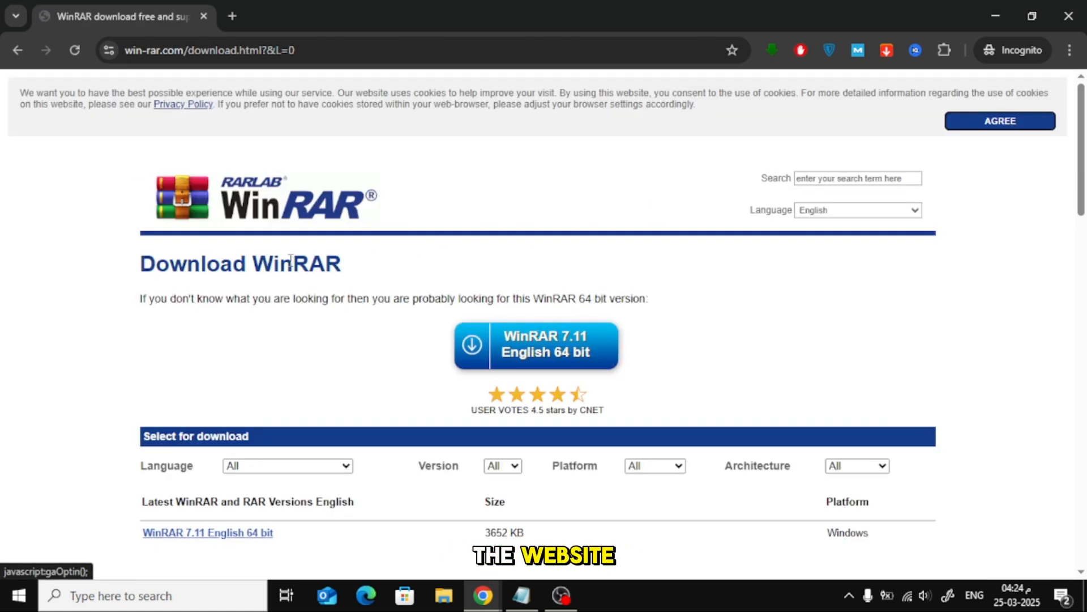
mouse_move(623, 313)
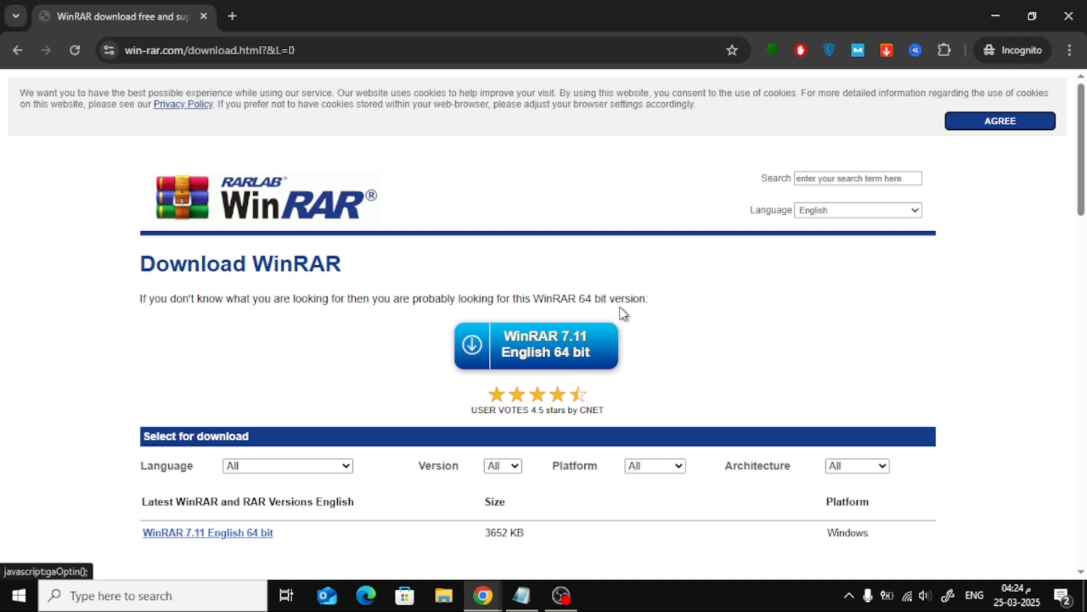
scroll("down", 3)
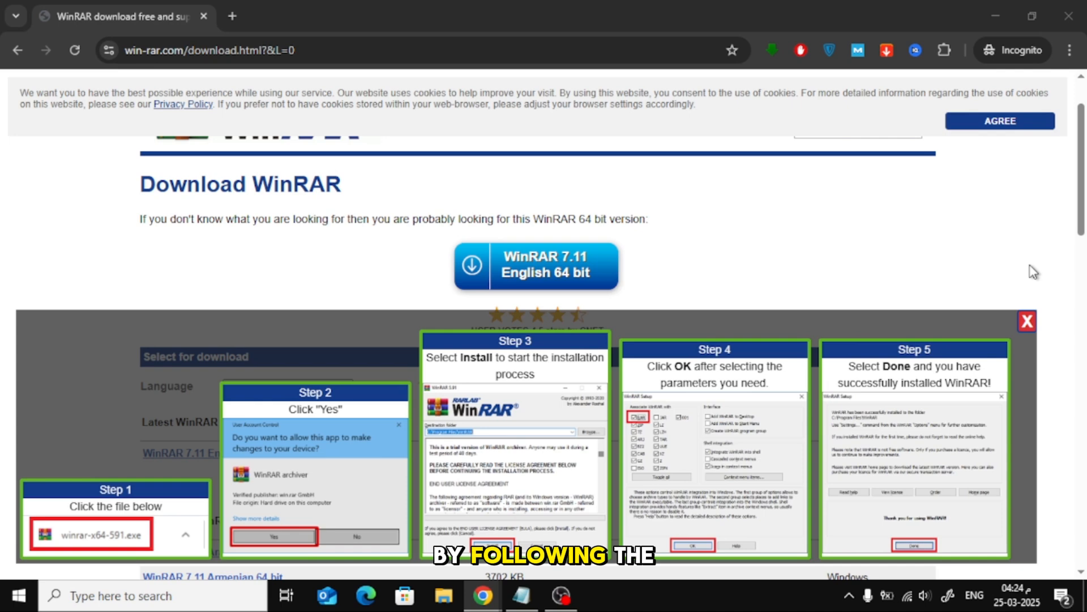
left_click(536, 265)
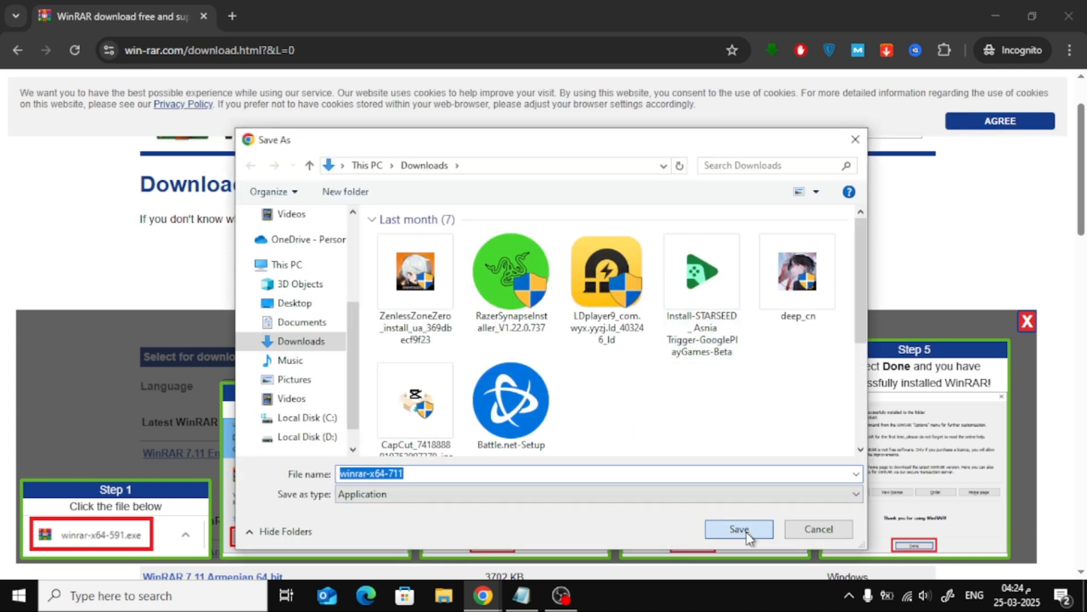
left_click(737, 529)
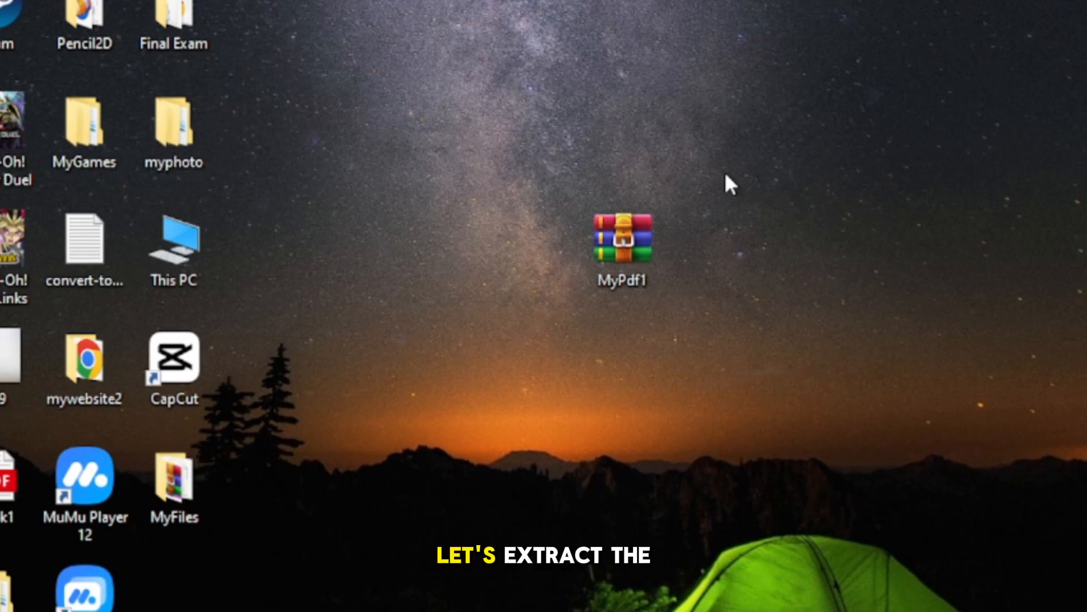
Bring up the context menu for the MyPdf1 archive on the desktop
right_click(620, 242)
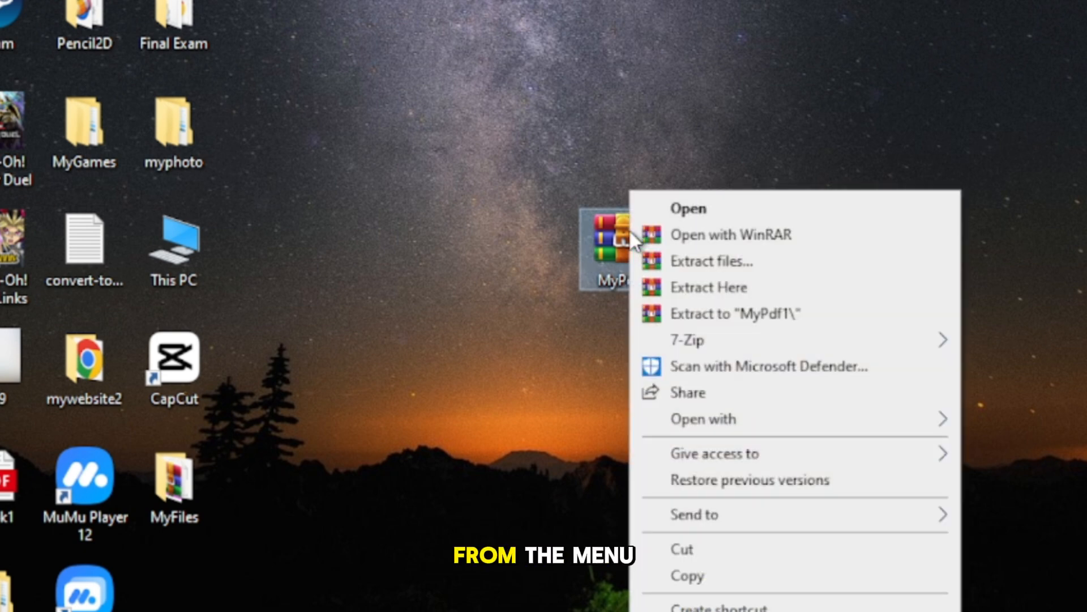
mouse_move(742, 287)
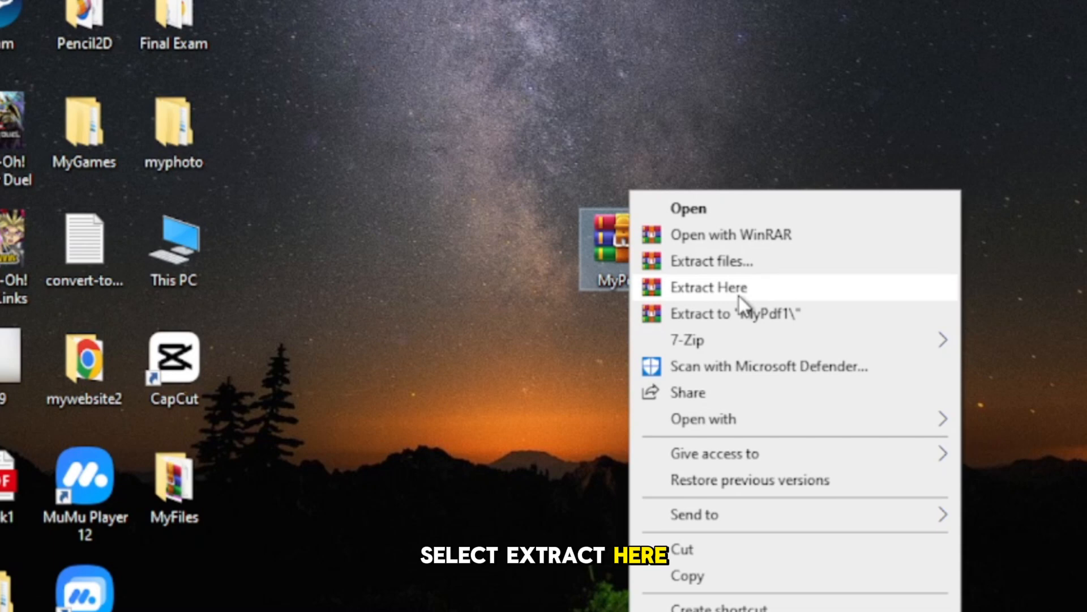
mouse_move(777, 305)
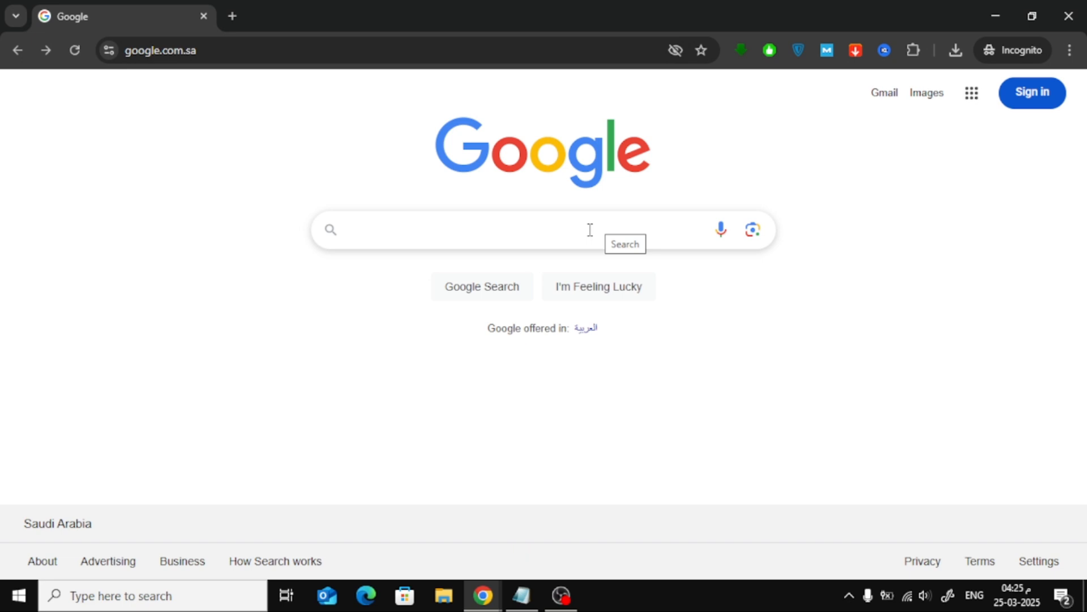
Search Google for 'zip online extractor' and go to the Archive Extractor Online (extract.me) result
type("zip")
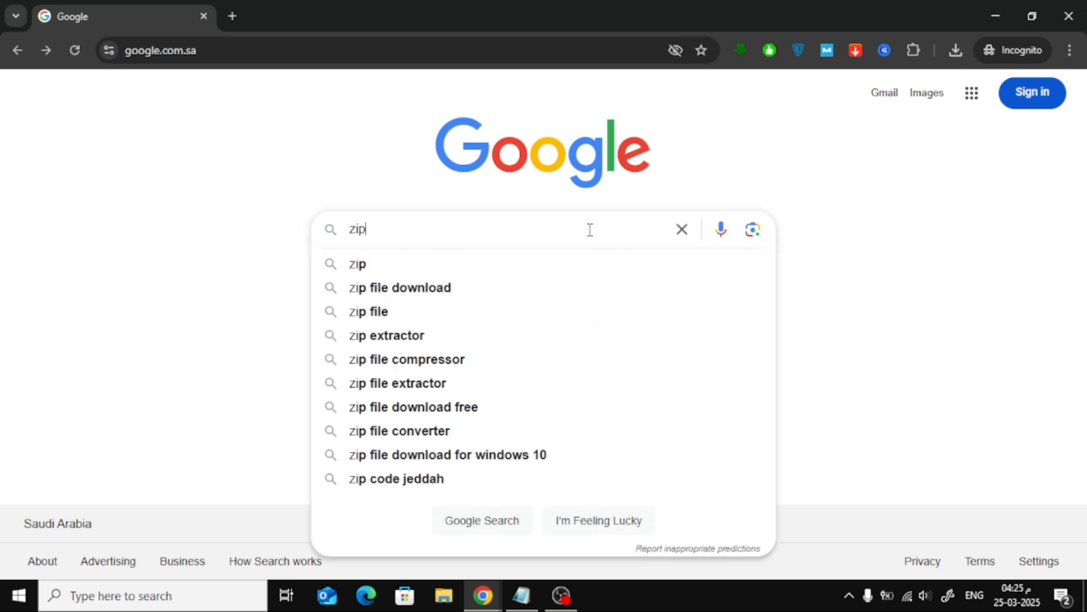
type("online e")
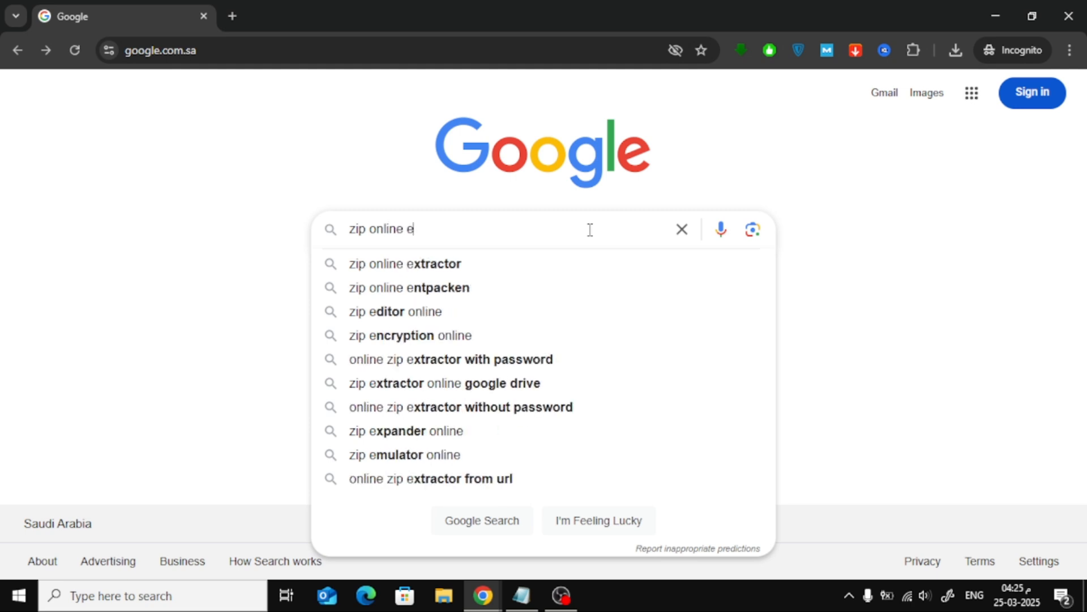
left_click(405, 264)
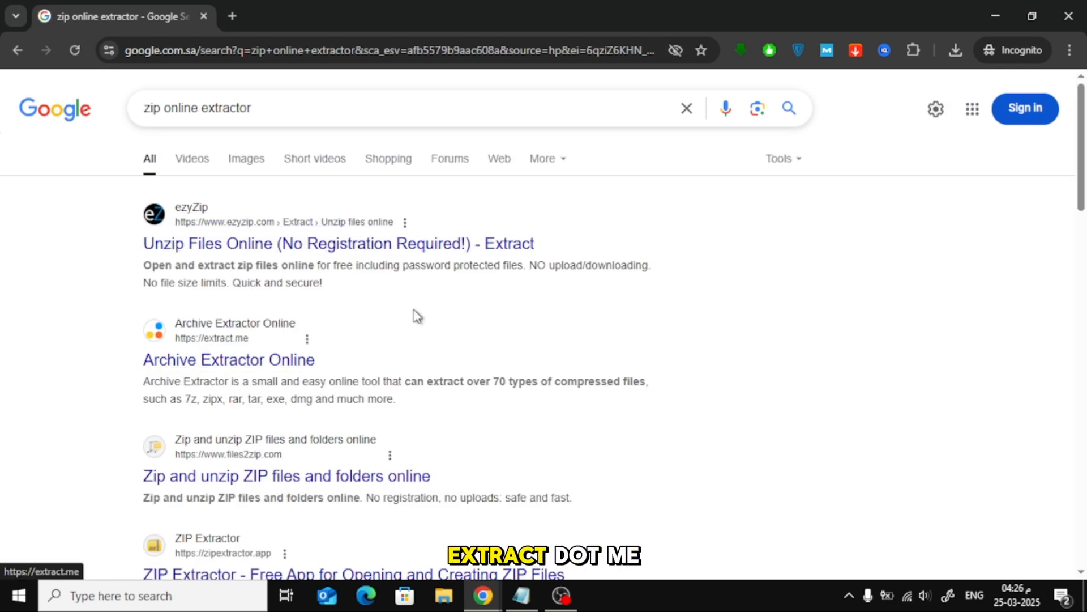
left_click(228, 359)
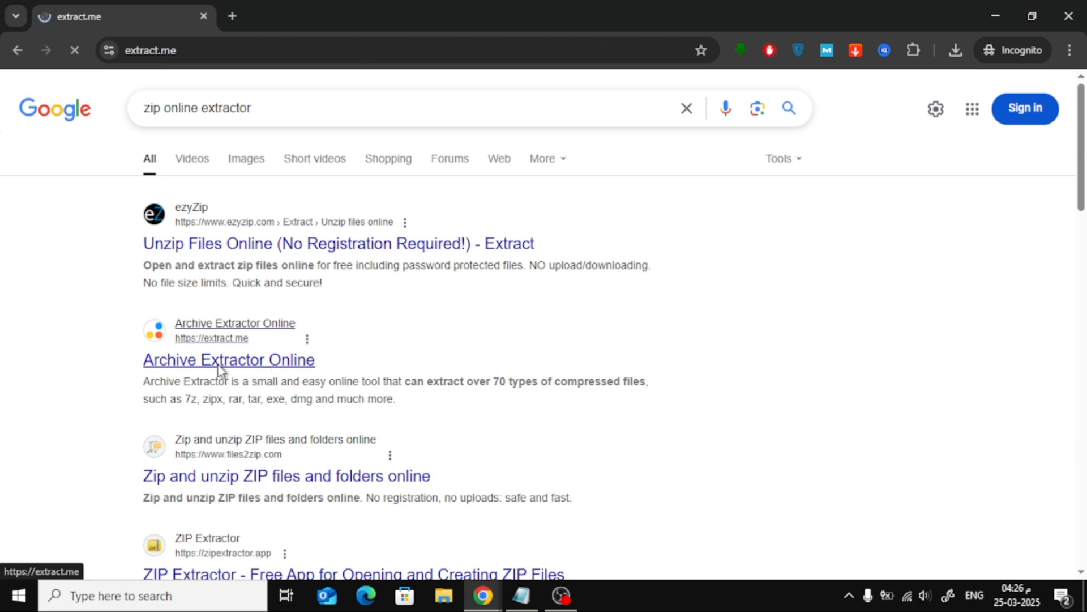
Upload the MyPdf1 ZIP archive from the Desktop to extract.me for extraction
left_click(227, 359)
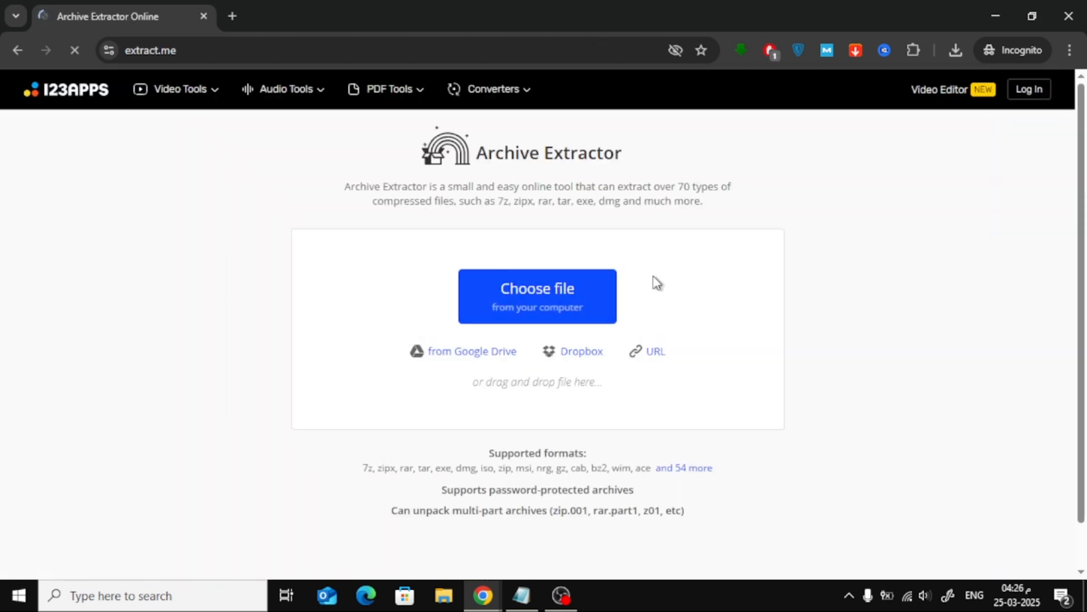
left_click(537, 289)
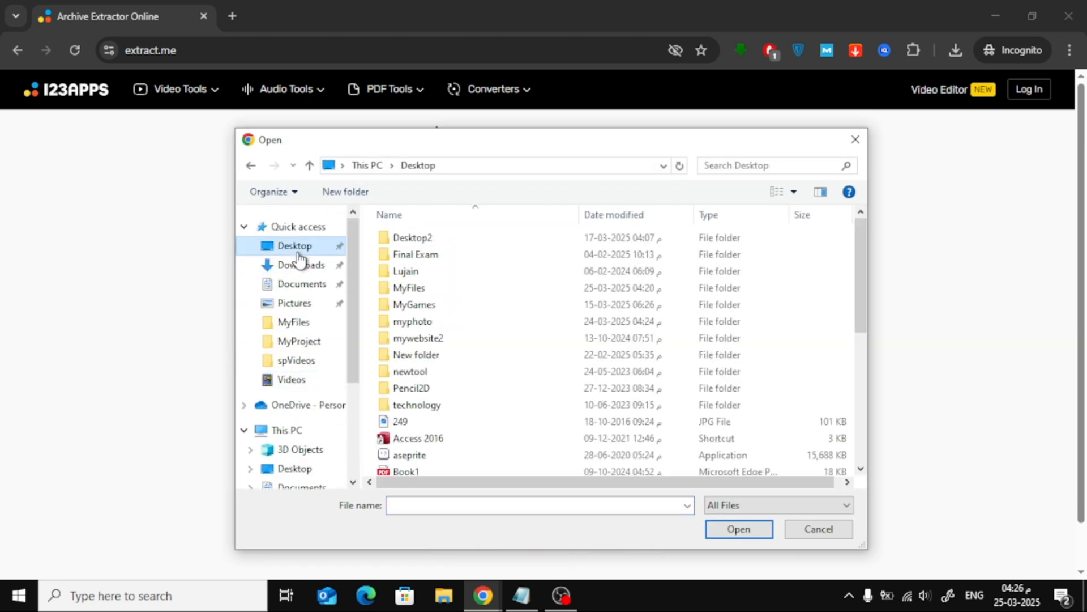
scroll("down", 3)
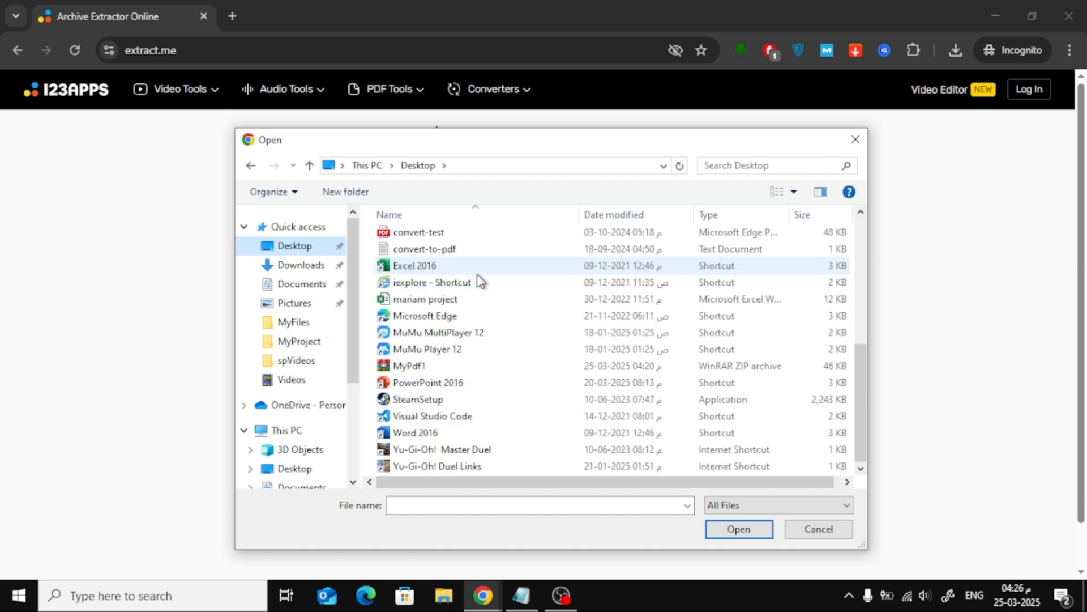
left_click(409, 366)
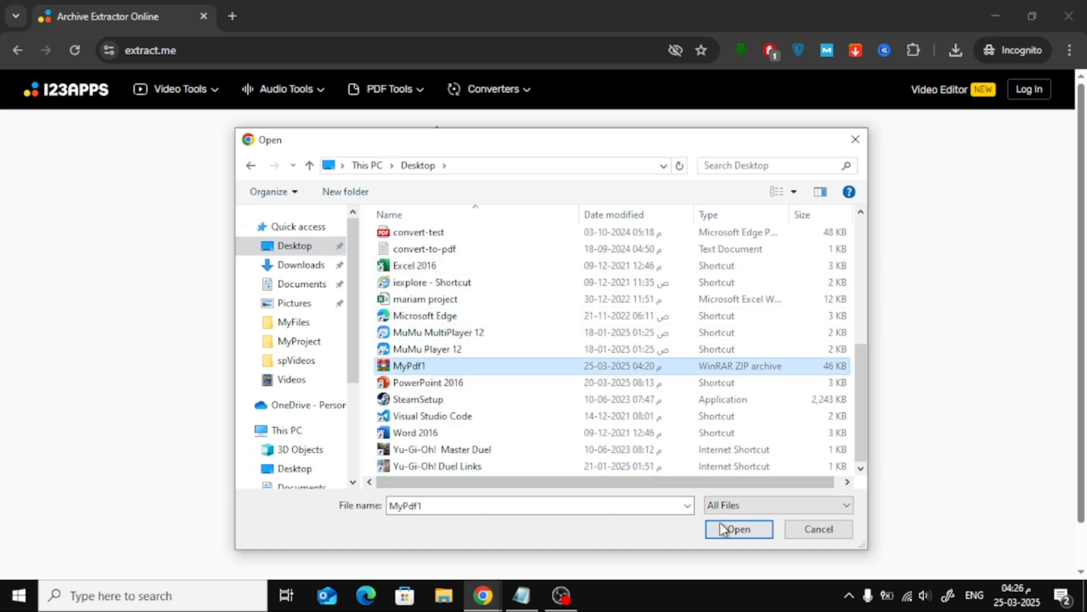
left_click(738, 529)
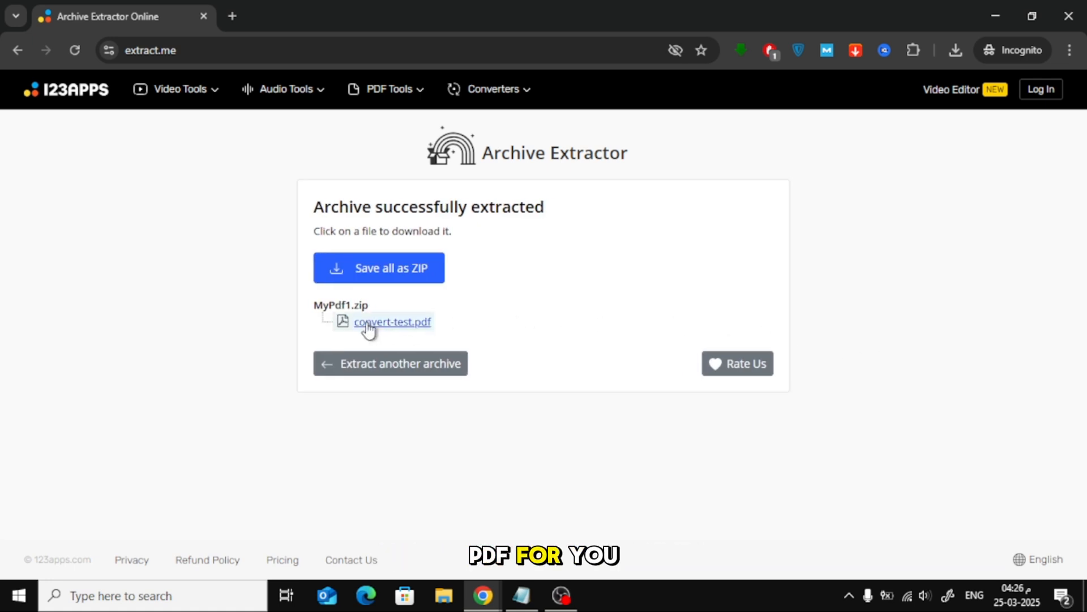
Download the extracted convert-test.pdf and save it into Downloads
left_click(393, 320)
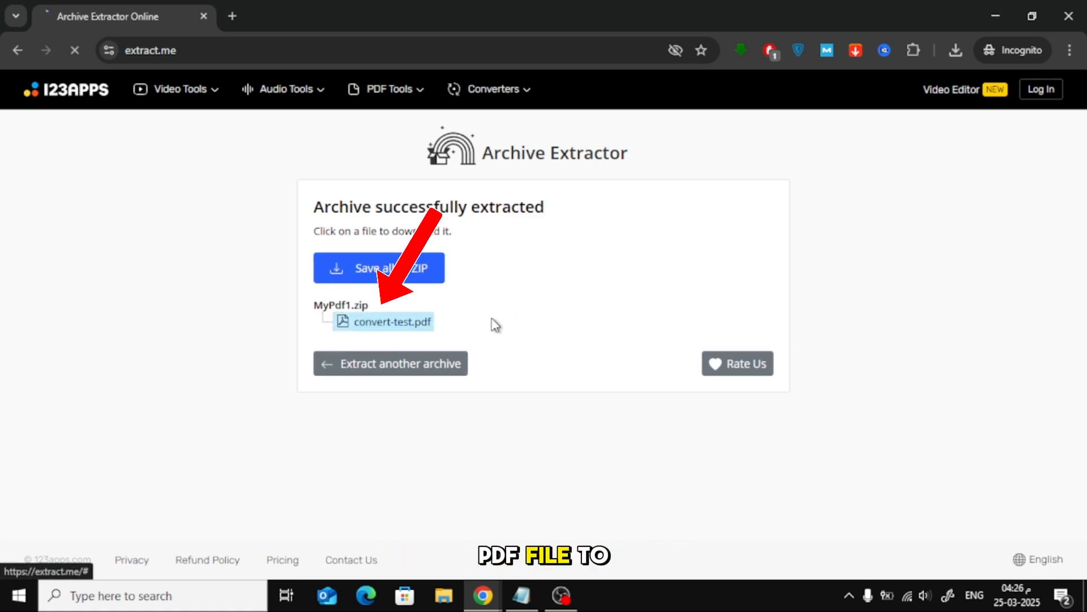
left_click(392, 322)
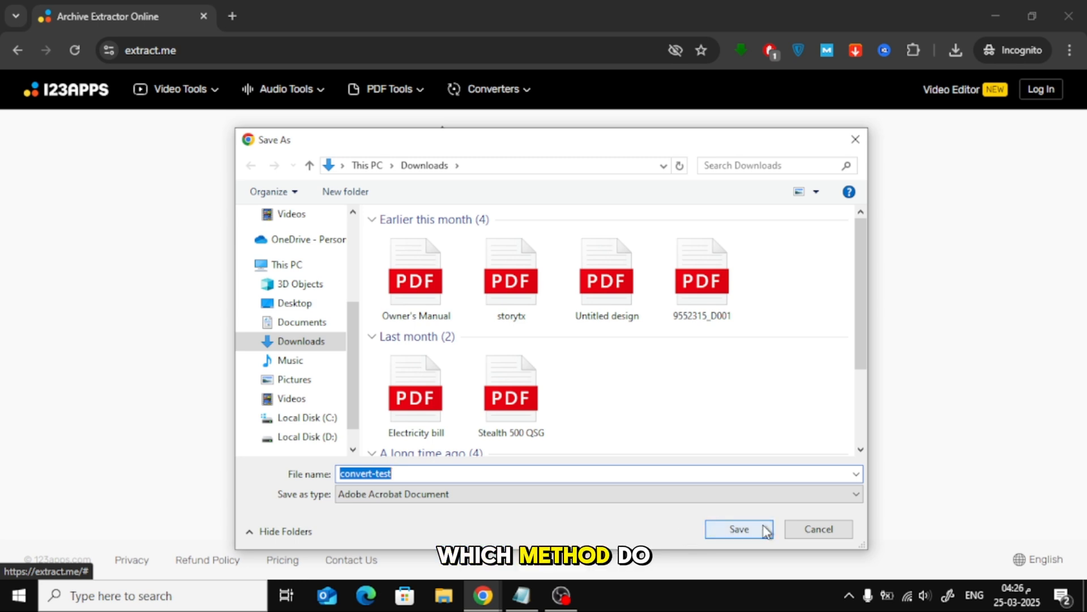
left_click(737, 529)
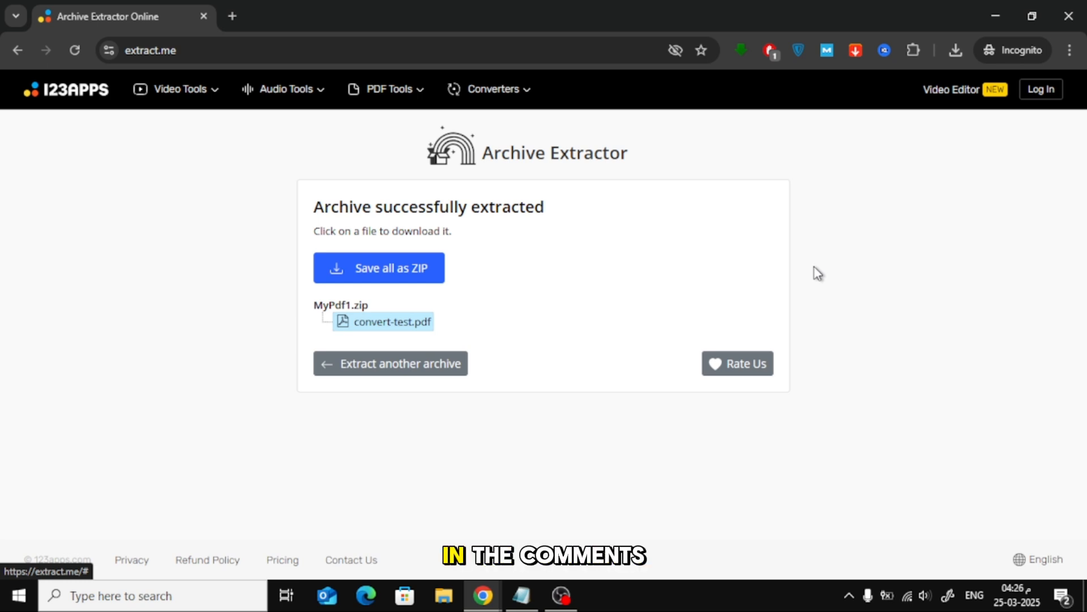